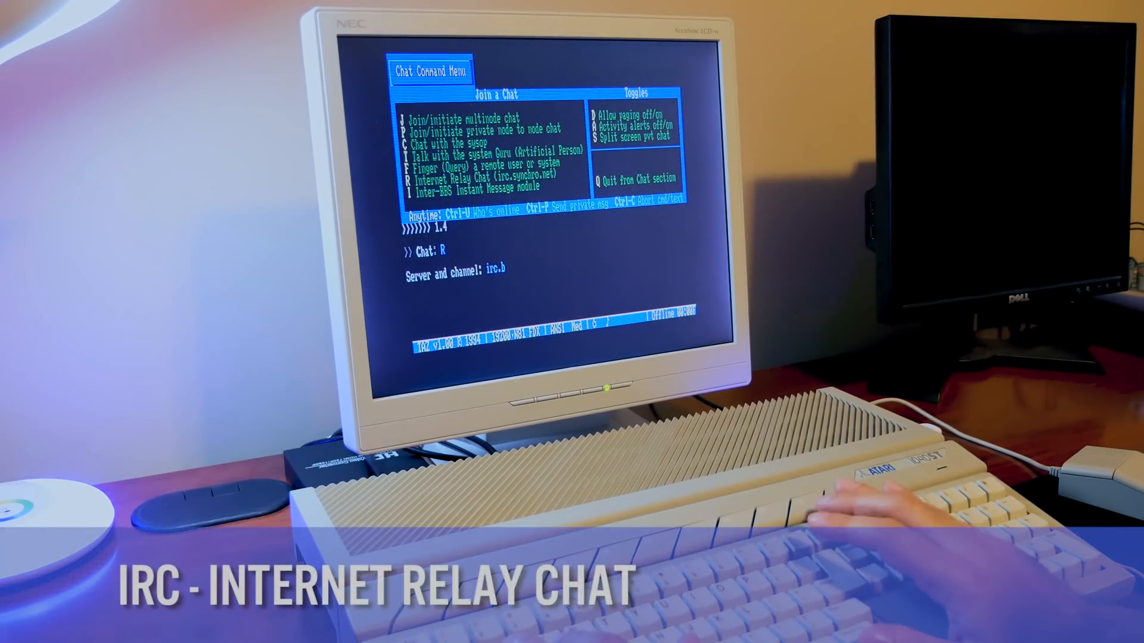
text(free)
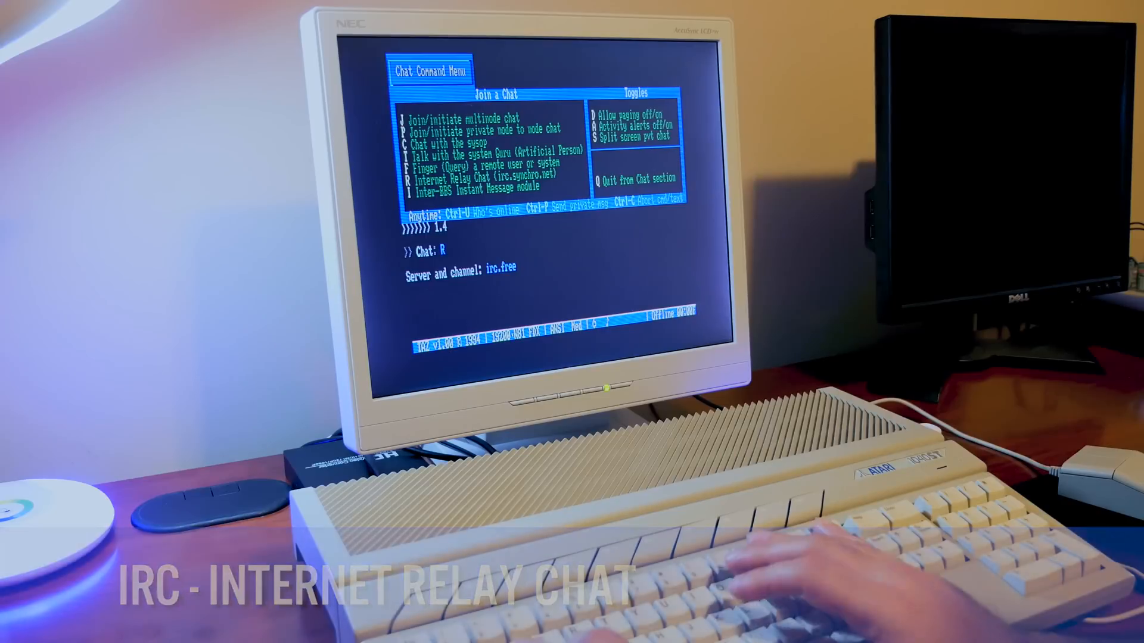
text(node)
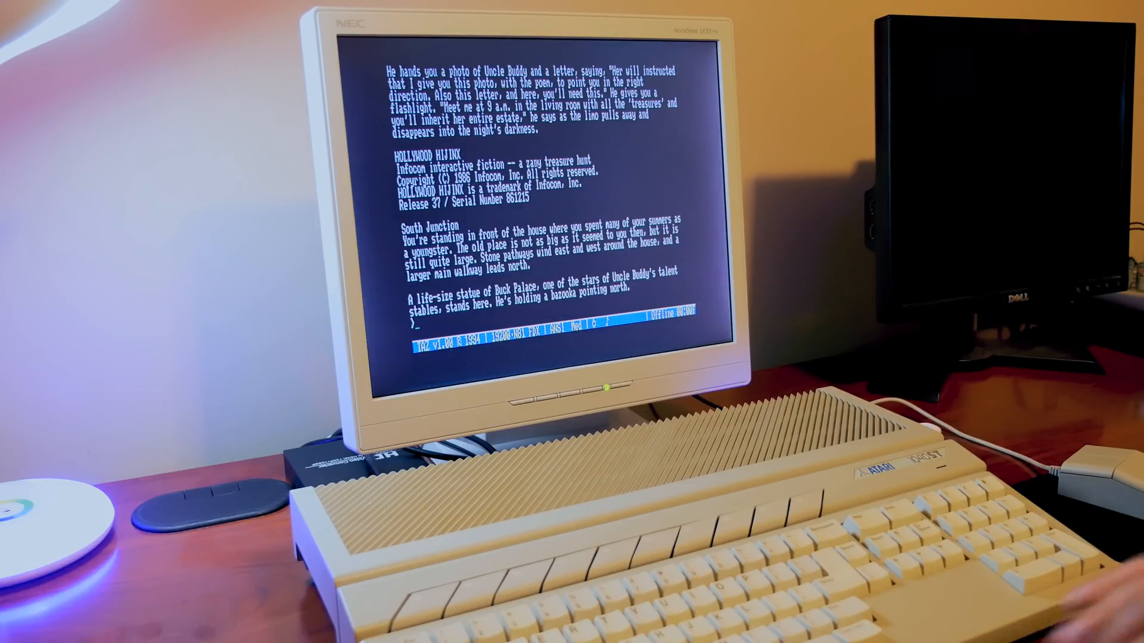
text(go)
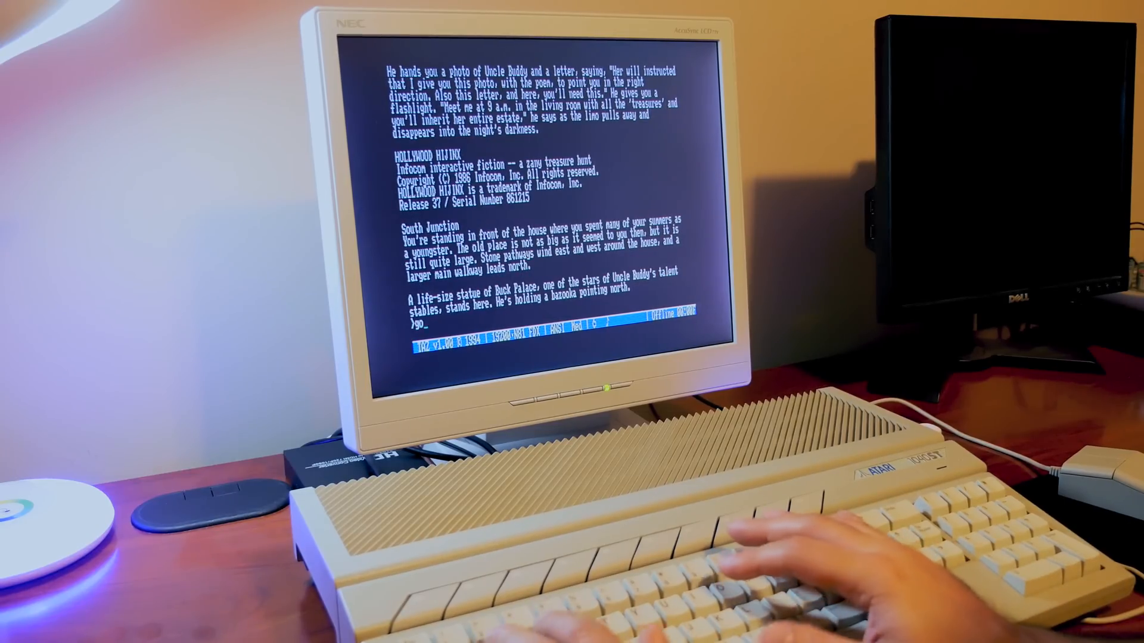
text(nor)
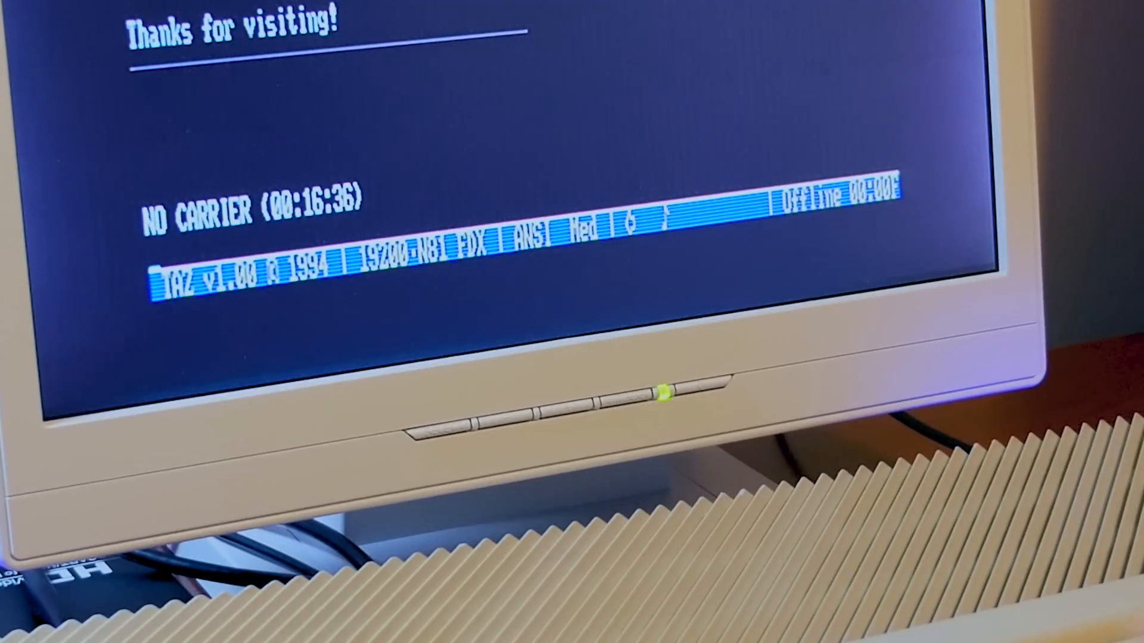
text(atdt)
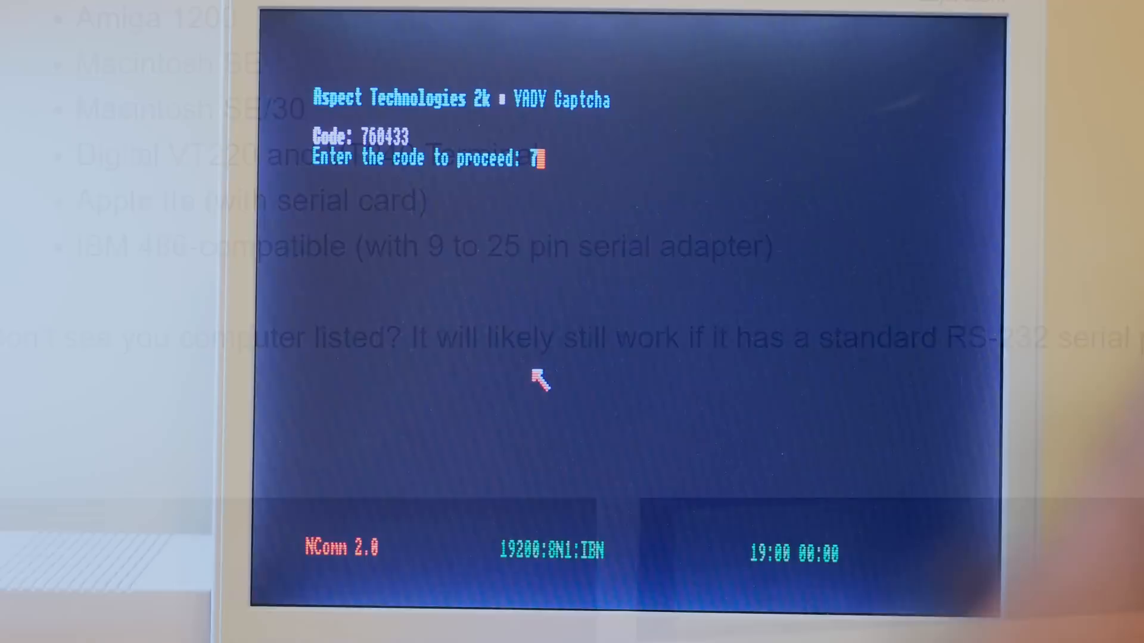
text(6)
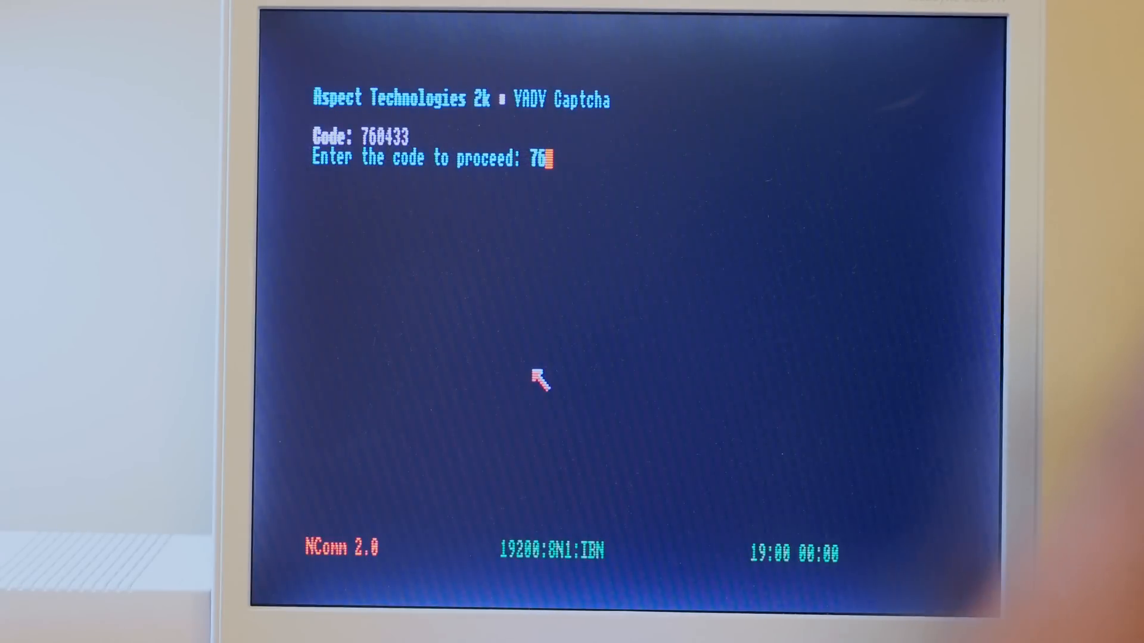